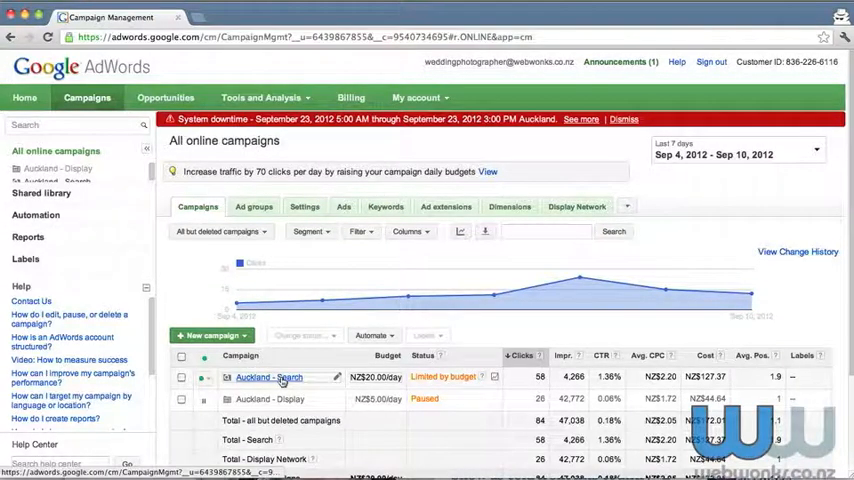
Open the Auckland - Search campaign from the All online campaigns table
{"action": "left_click", "coordinate": [268, 378]}
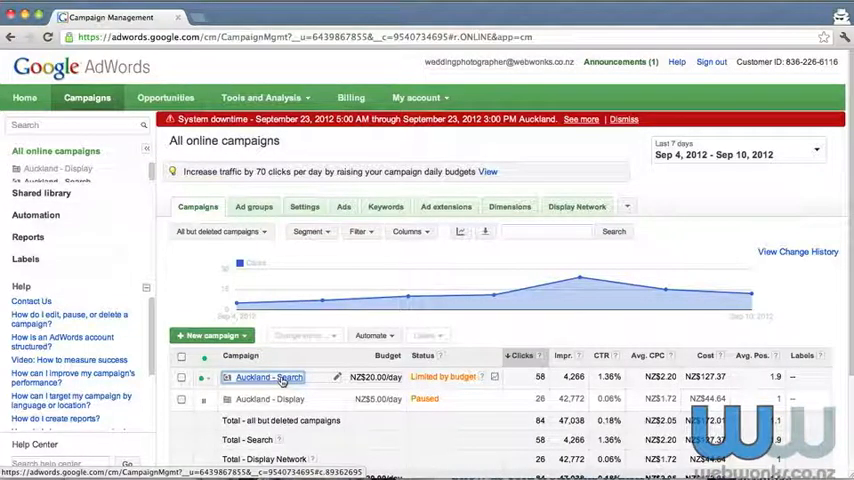
{"action": "left_click", "coordinate": [265, 376]}
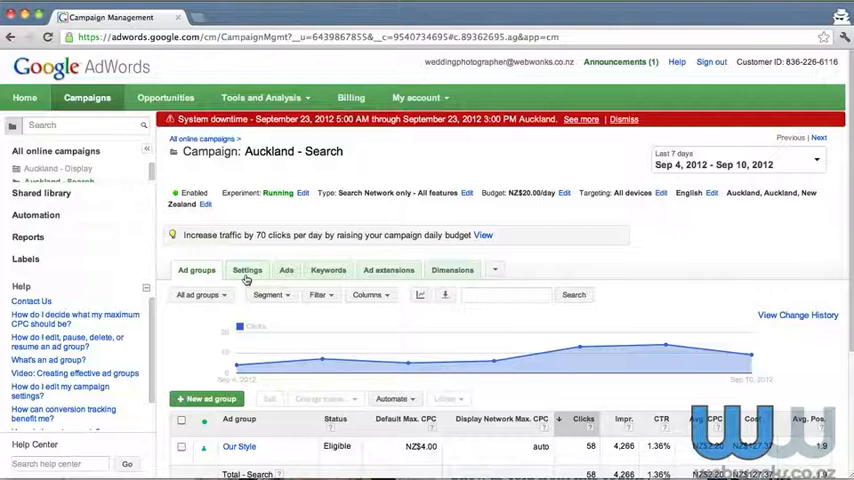
Show the Auckland - Search campaign's Settings and scroll down to Advanced settings
{"action": "left_click", "coordinate": [247, 270]}
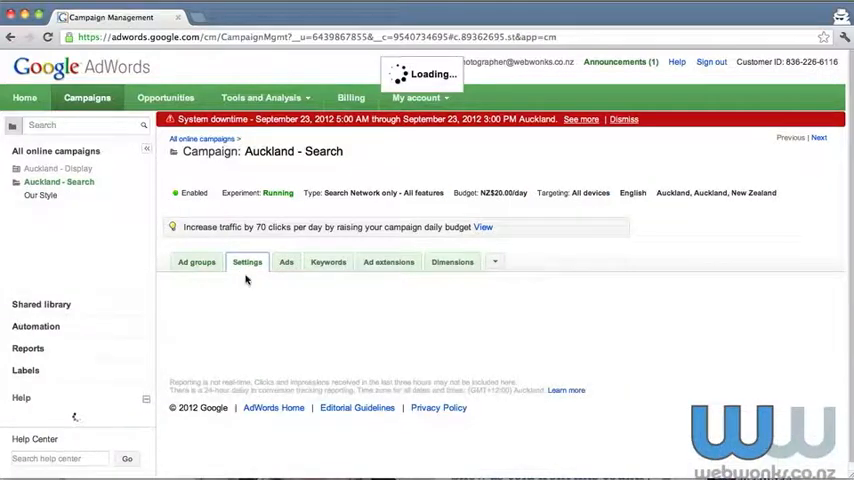
{"action": "left_click", "coordinate": [247, 261]}
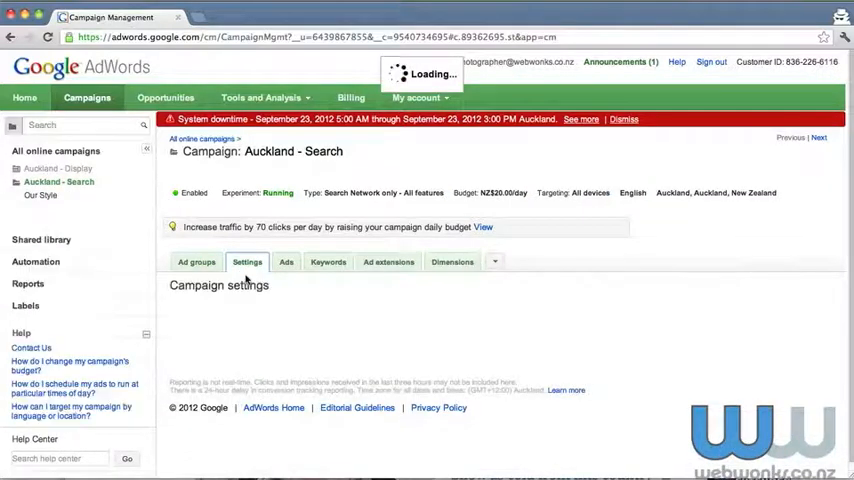
{"action": "left_click", "coordinate": [247, 261]}
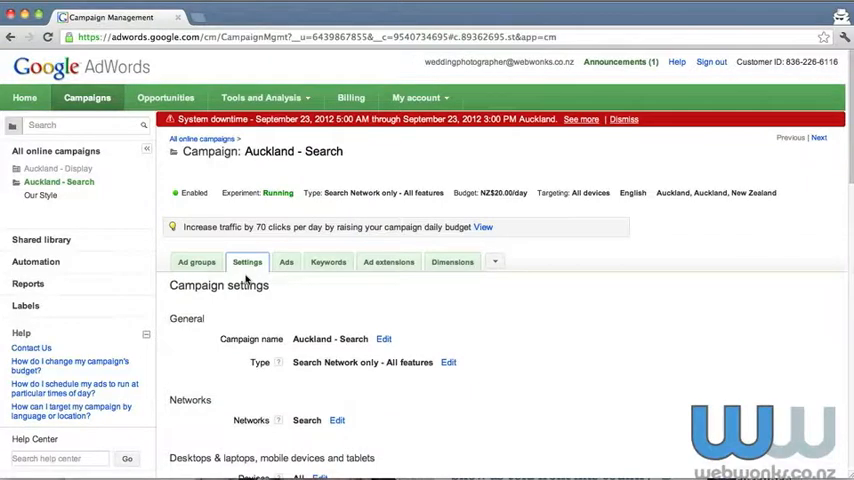
{"action": "scroll", "scroll_direction": "down", "scroll_amount": 3}
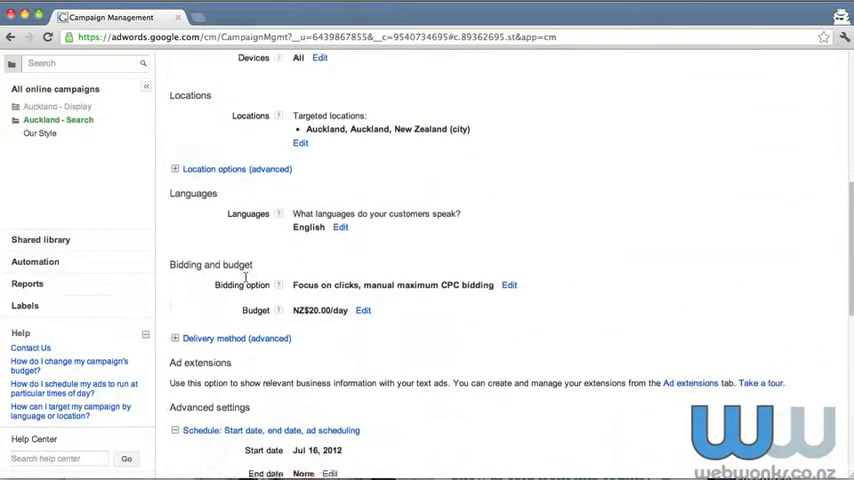
{"action": "scroll", "scroll_direction": "down", "scroll_amount": 3}
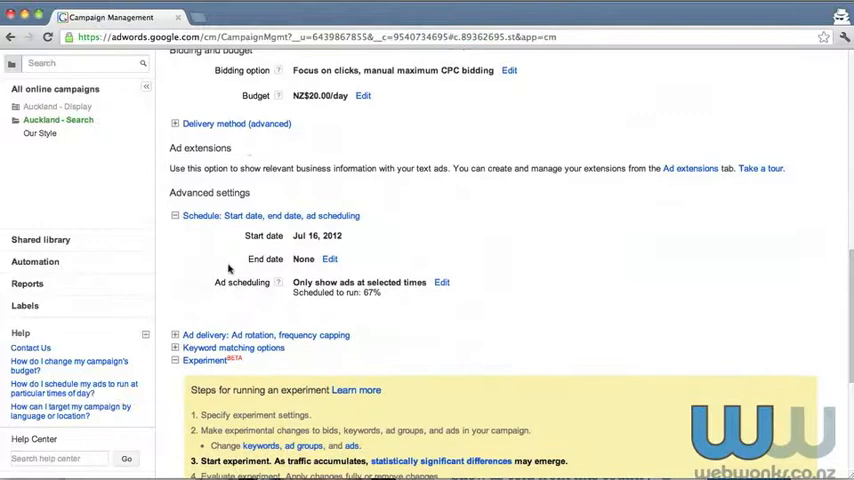
{"action": "mouse_move", "coordinate": [221, 234]}
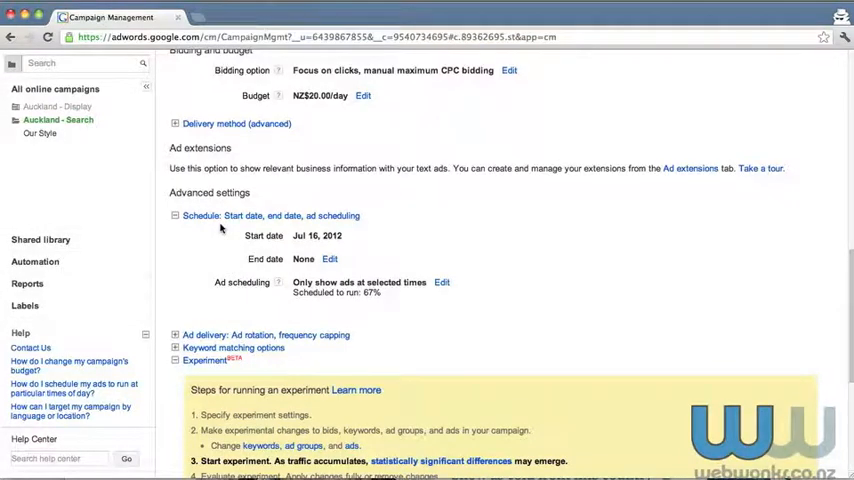
{"action": "mouse_move", "coordinate": [237, 315]}
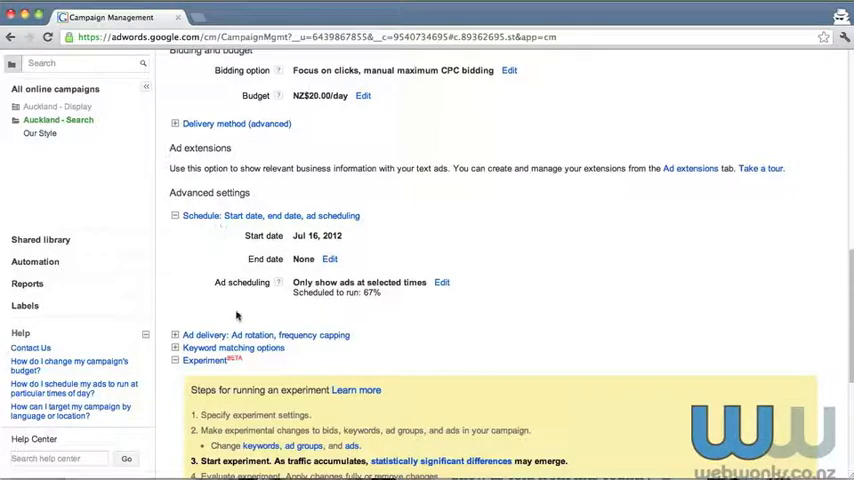
{"action": "mouse_move", "coordinate": [253, 300]}
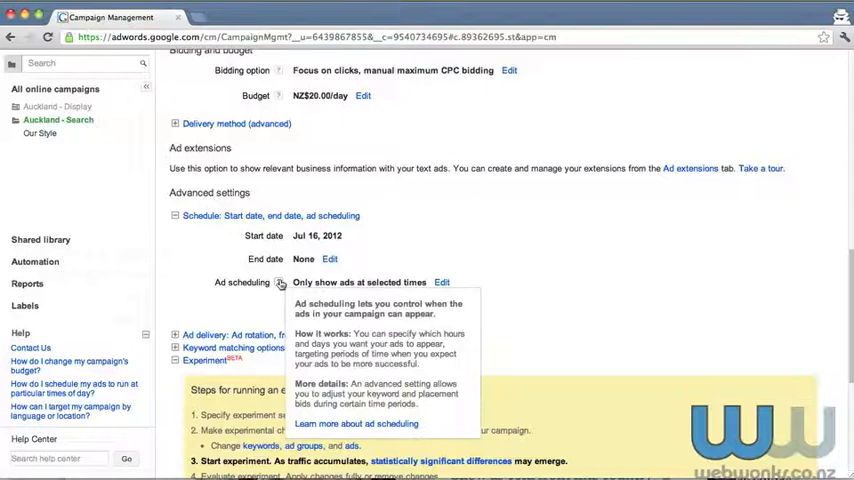
{"action": "mouse_move", "coordinate": [446, 281]}
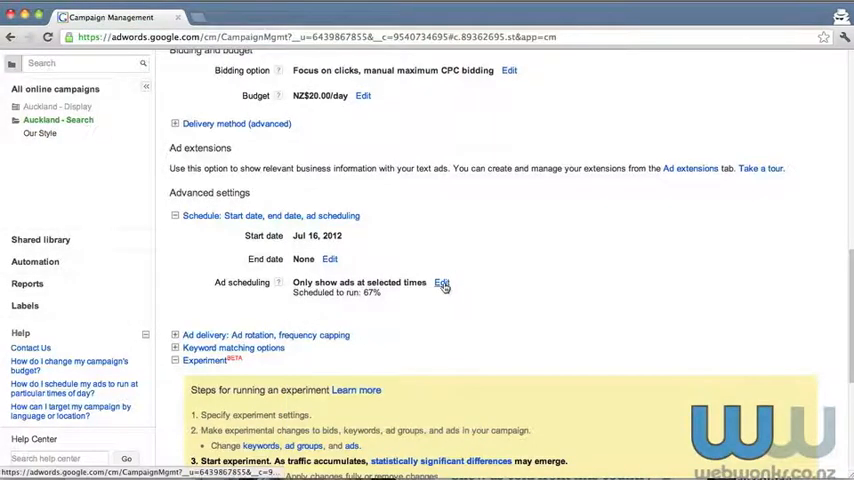
{"action": "mouse_move", "coordinate": [362, 302]}
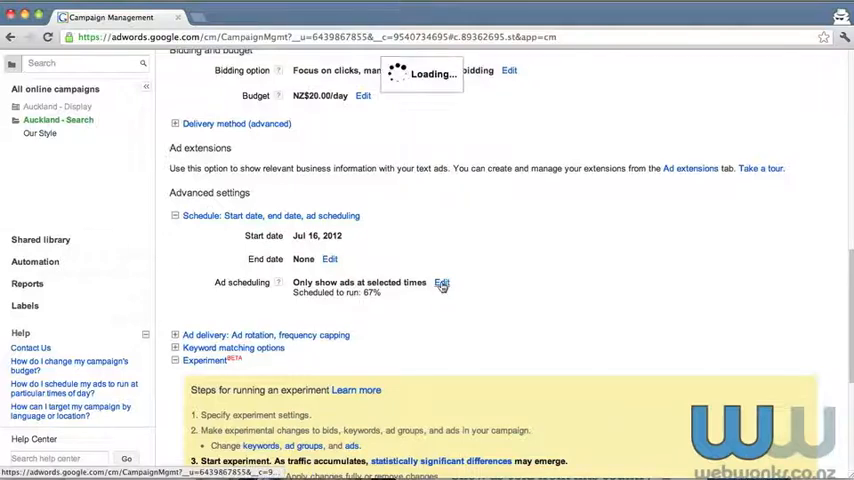
Edit the ad schedule so Monday's running period starts at 09 AM instead of 07 AM
{"action": "left_click", "coordinate": [444, 282]}
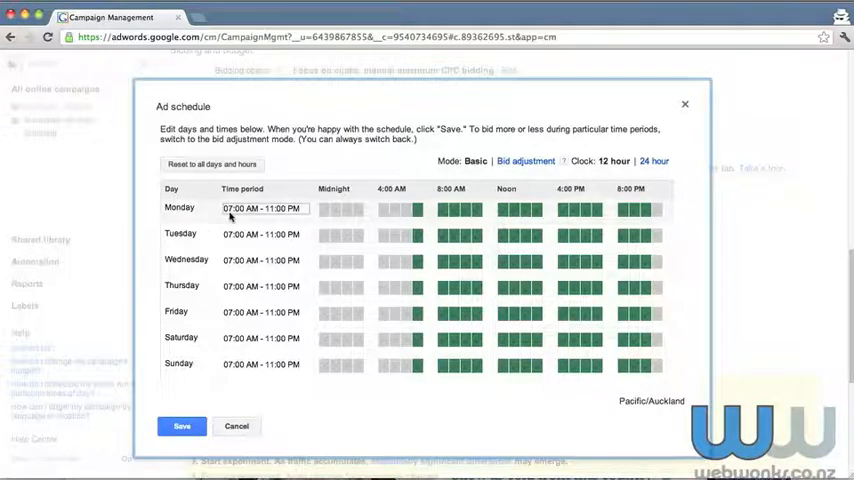
{"action": "left_click", "coordinate": [266, 208]}
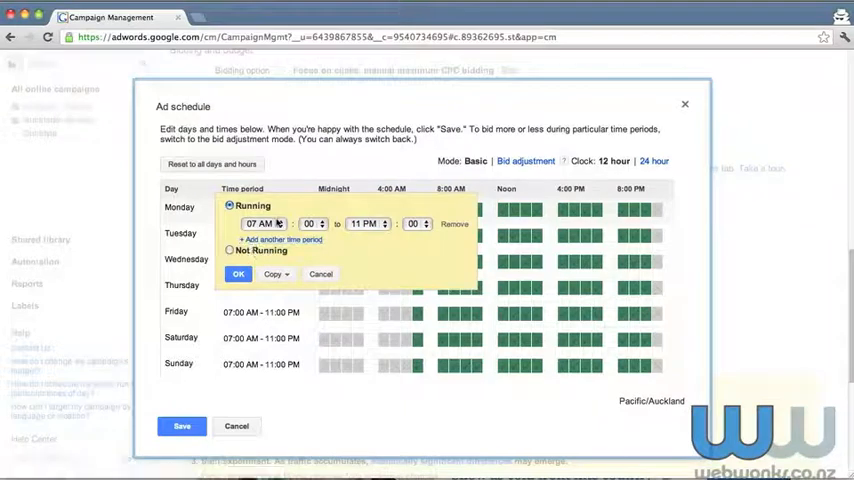
{"action": "left_click", "coordinate": [262, 223]}
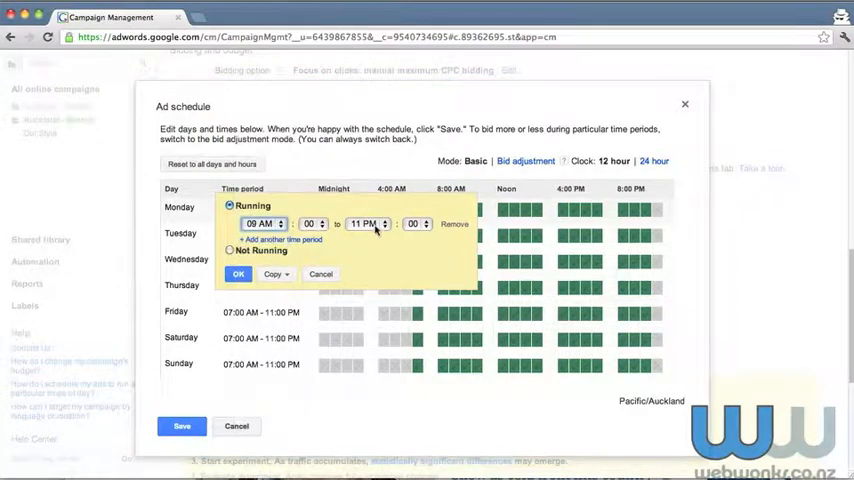
{"action": "left_click", "coordinate": [366, 223]}
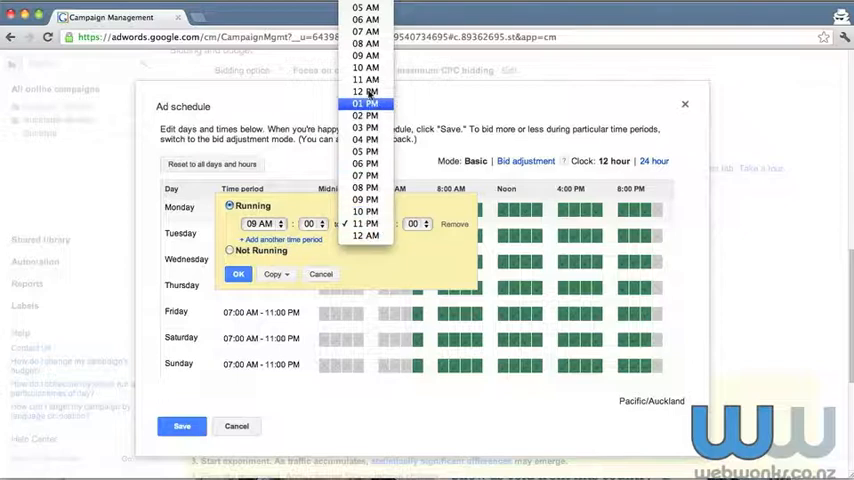
End Monday's period at 11 AM, add 04:30–09:30 PM, and copy to all days
{"action": "left_click", "coordinate": [365, 223]}
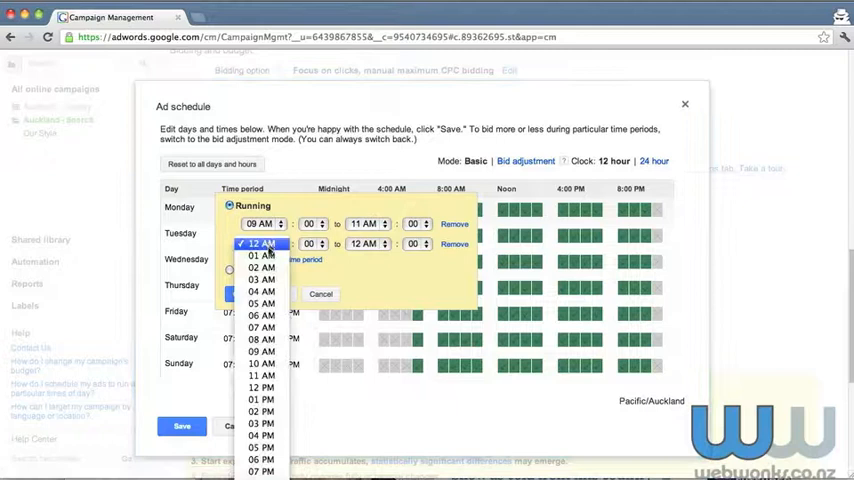
{"action": "mouse_move", "coordinate": [260, 327]}
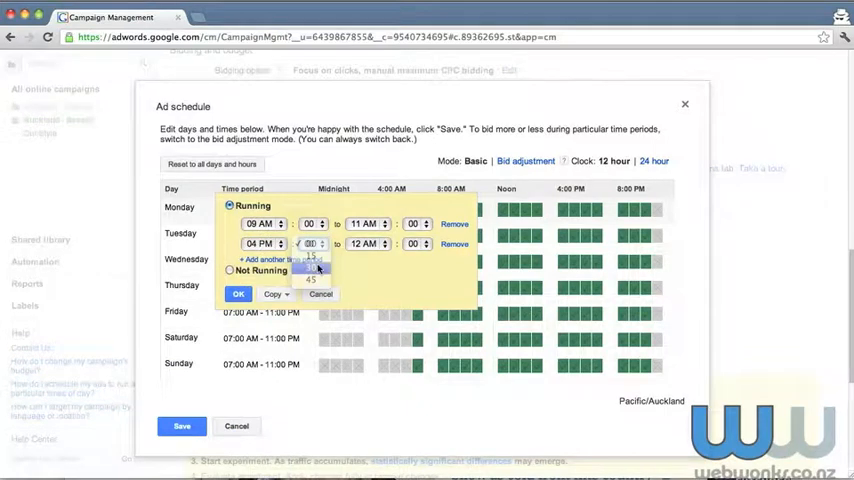
{"action": "left_click", "coordinate": [273, 243]}
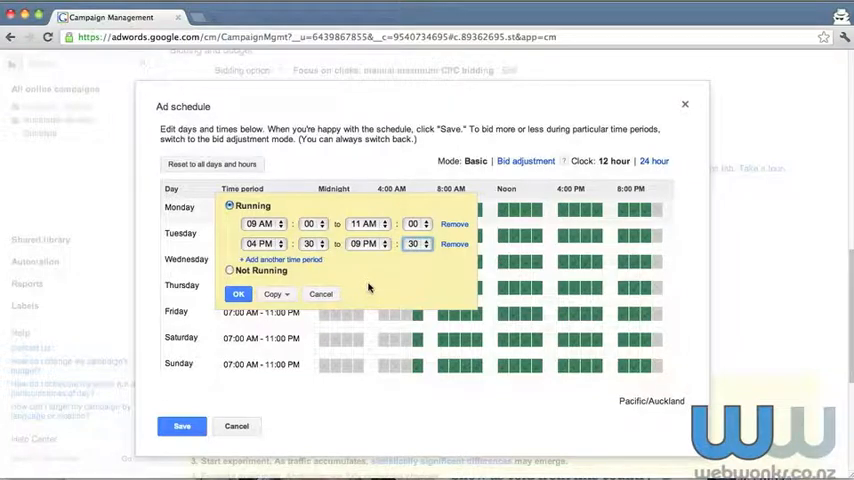
{"action": "left_click", "coordinate": [272, 293]}
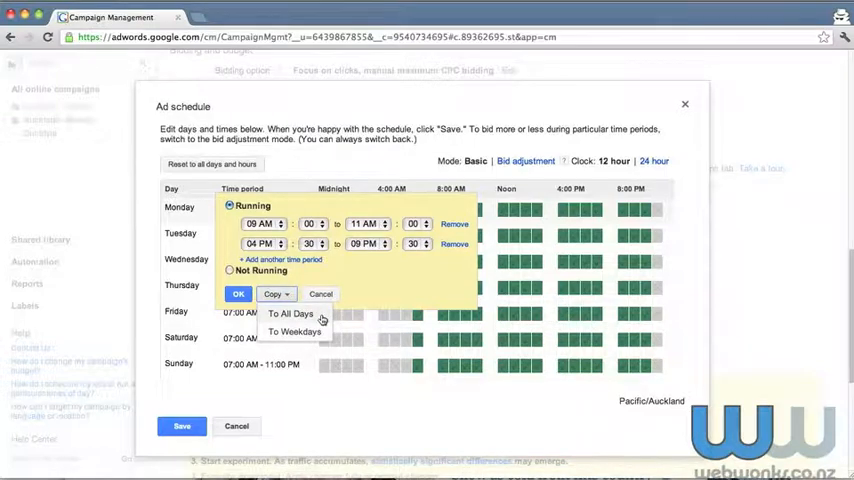
{"action": "left_click", "coordinate": [289, 313]}
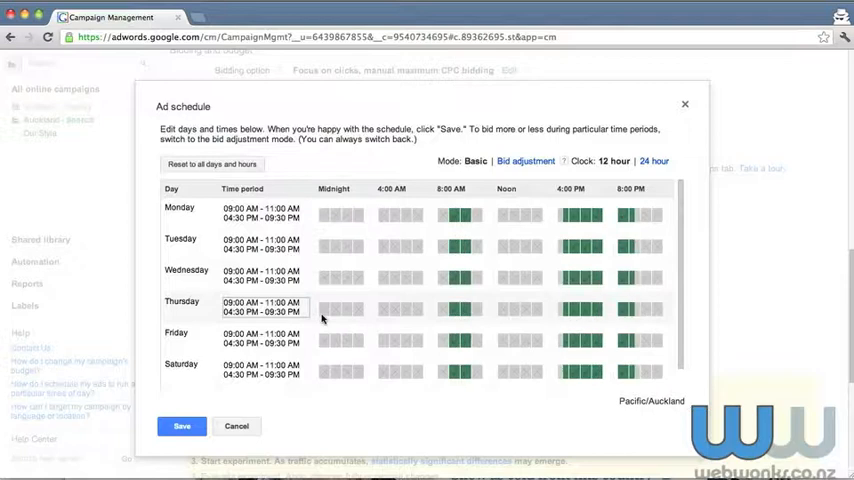